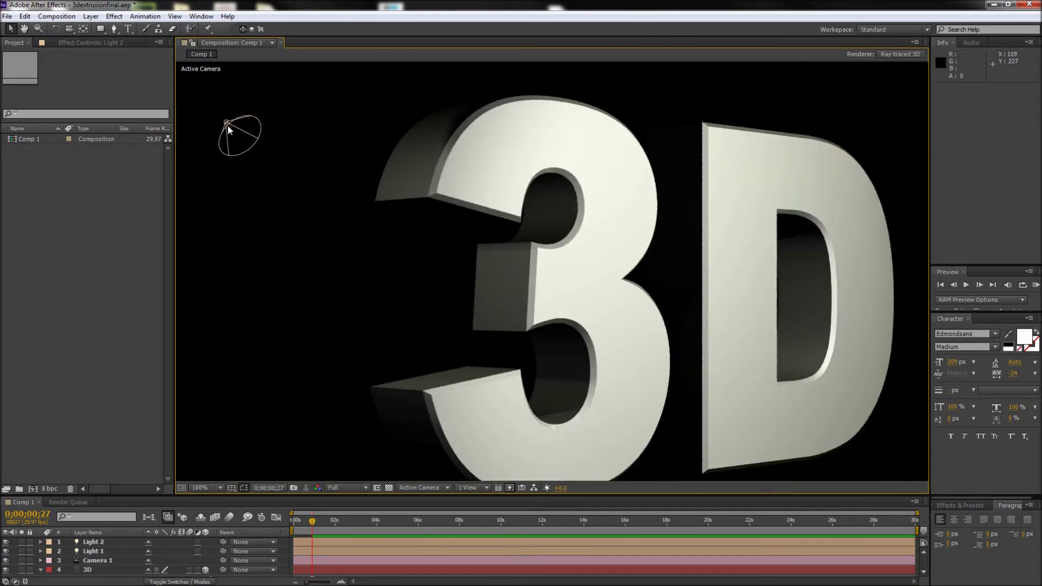
# Select Light 2 in the Composition viewer to show its cone and aim lines
pyautogui.click(93, 542)
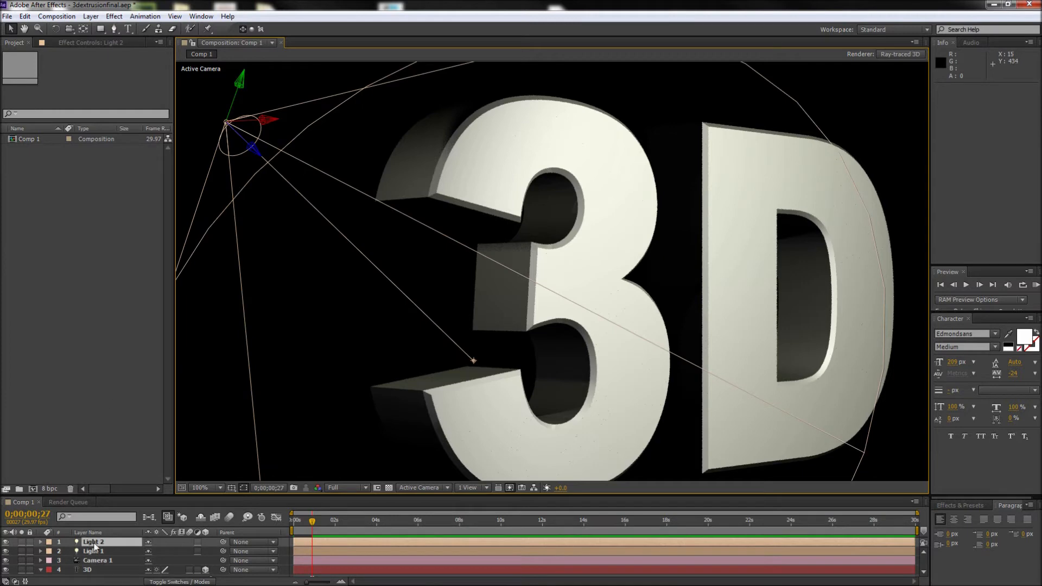
pyautogui.doubleClick(94, 542)
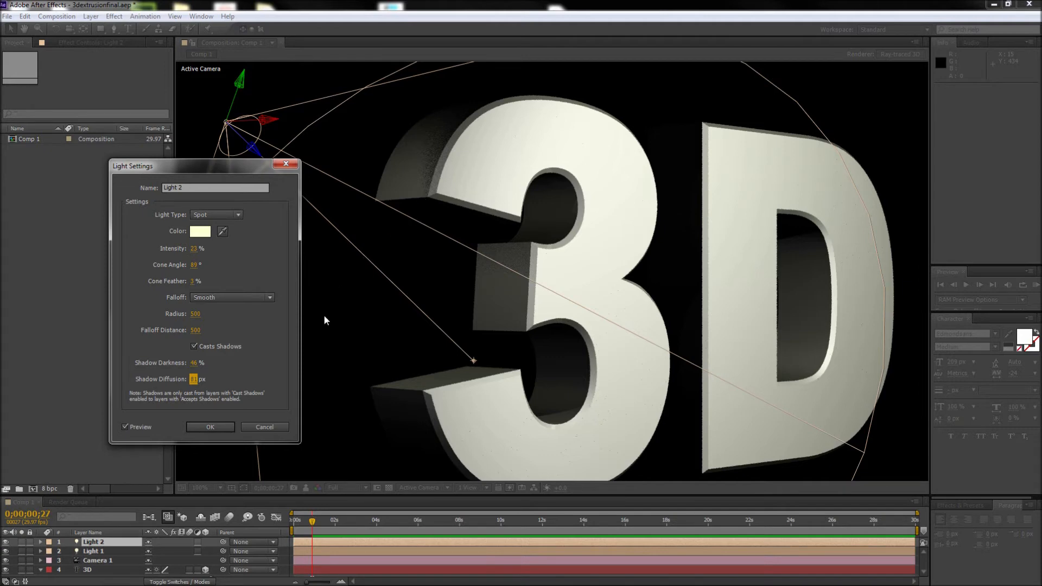
pyautogui.moveTo(314, 331)
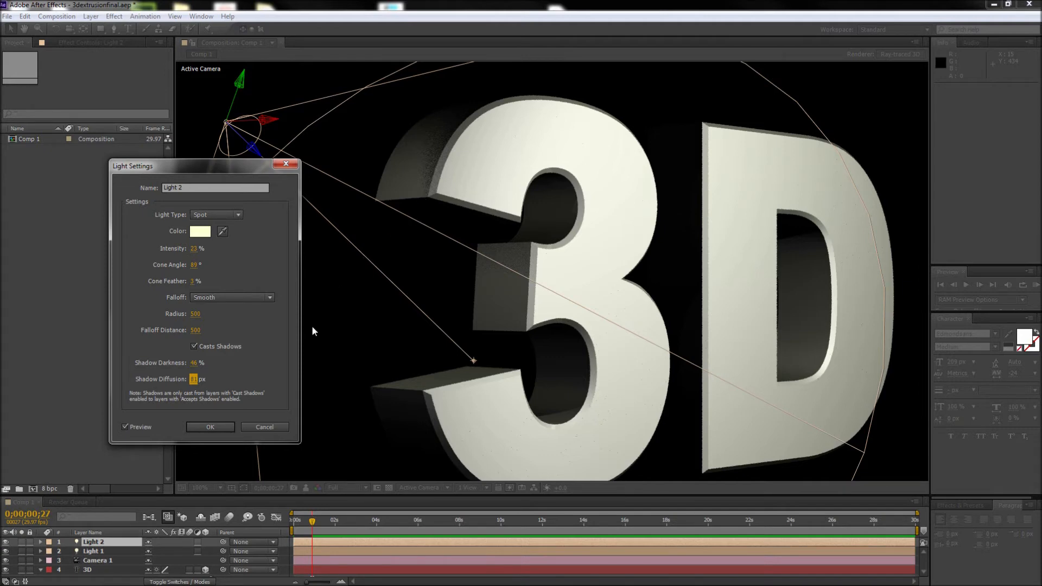
pyautogui.click(209, 426)
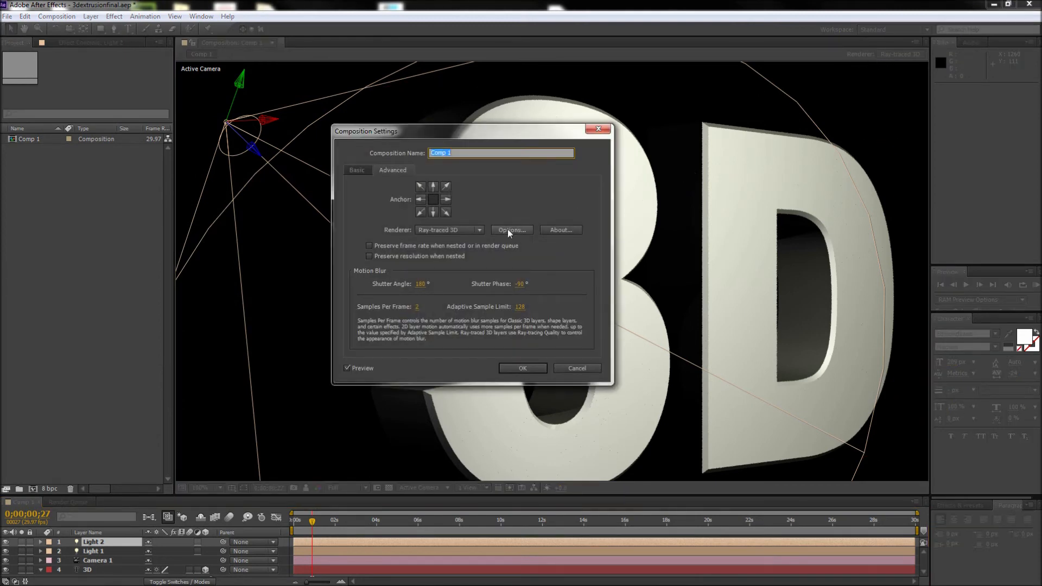
# Open the Ray-traced 3D Renderer Options from the Advanced tab of Composition Settings
pyautogui.click(510, 230)
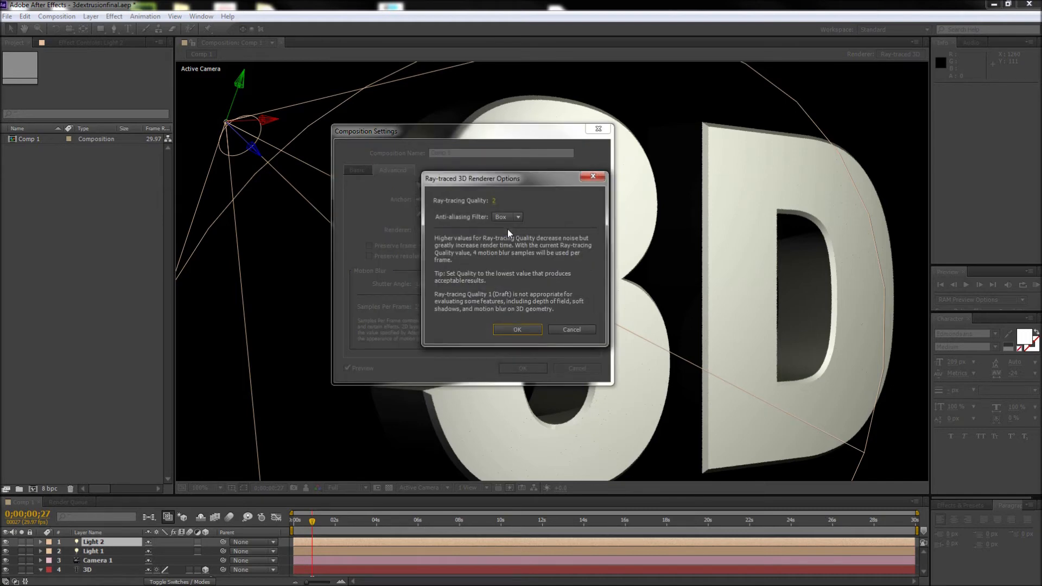
pyautogui.moveTo(507, 224)
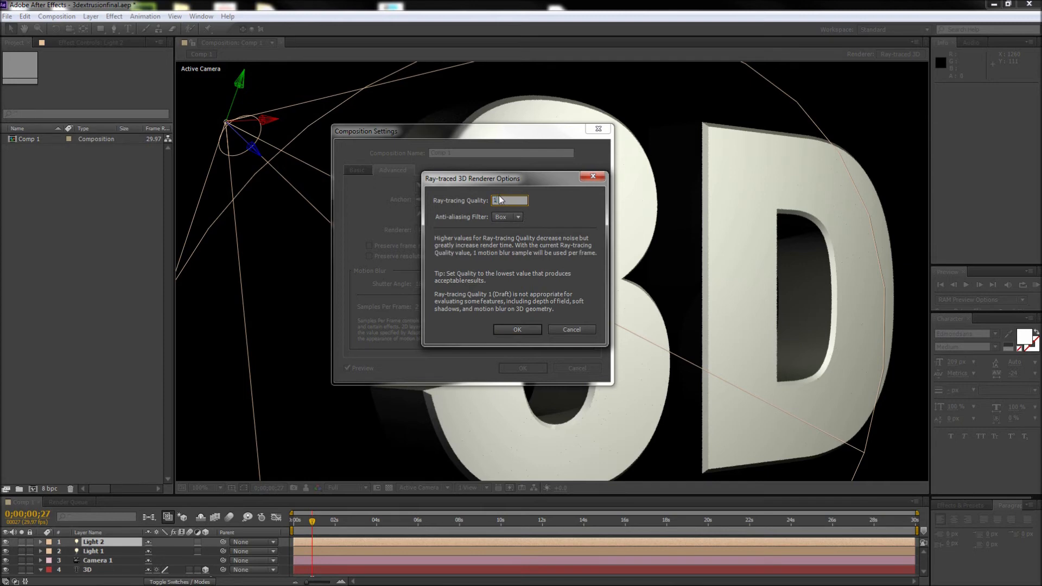
# Enter 15 as the Ray-tracing Quality and confirm the renderer options
pyautogui.write('15')
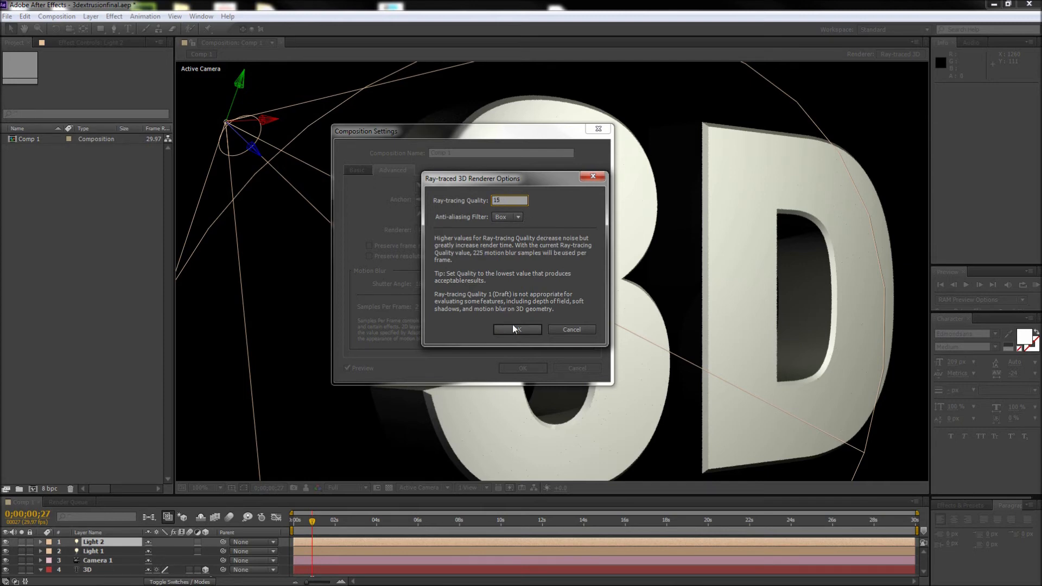
pyautogui.click(517, 330)
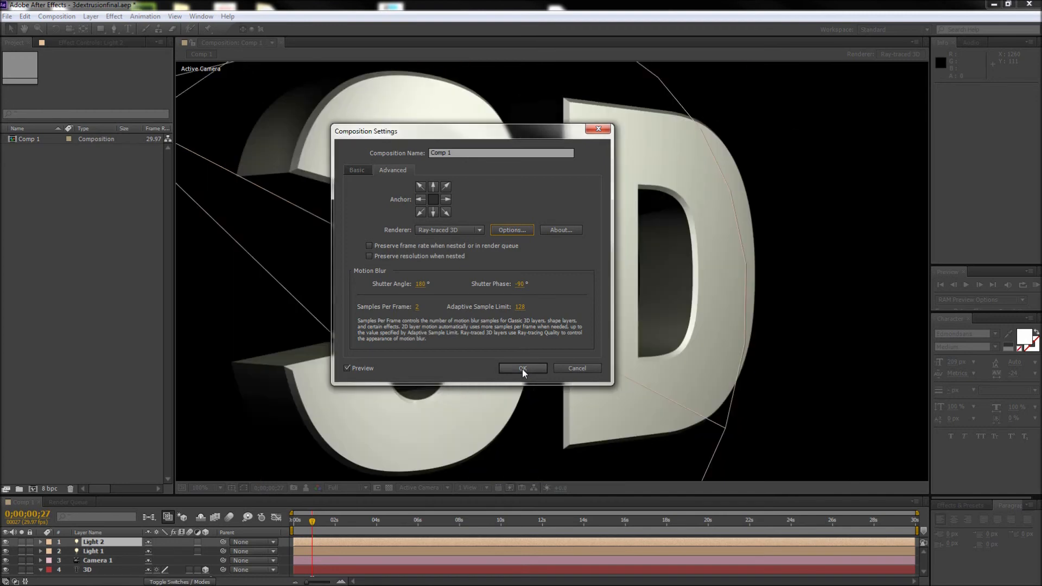
# Confirm Composition Settings and pan the zoomed view over the 3's shadowed curve
pyautogui.click(521, 368)
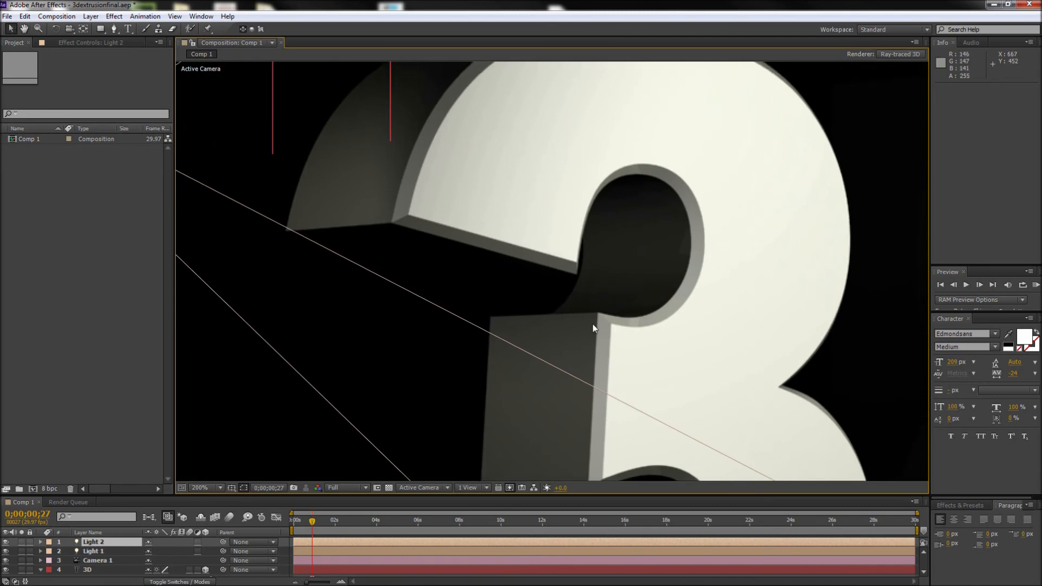
pyautogui.moveTo(593, 328); pyautogui.dragTo(449, 226)
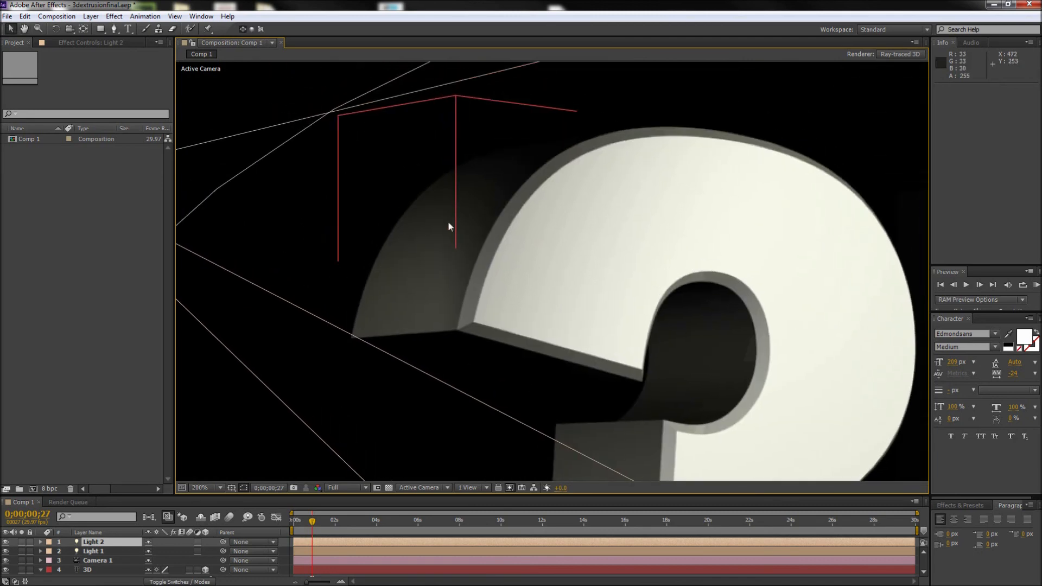